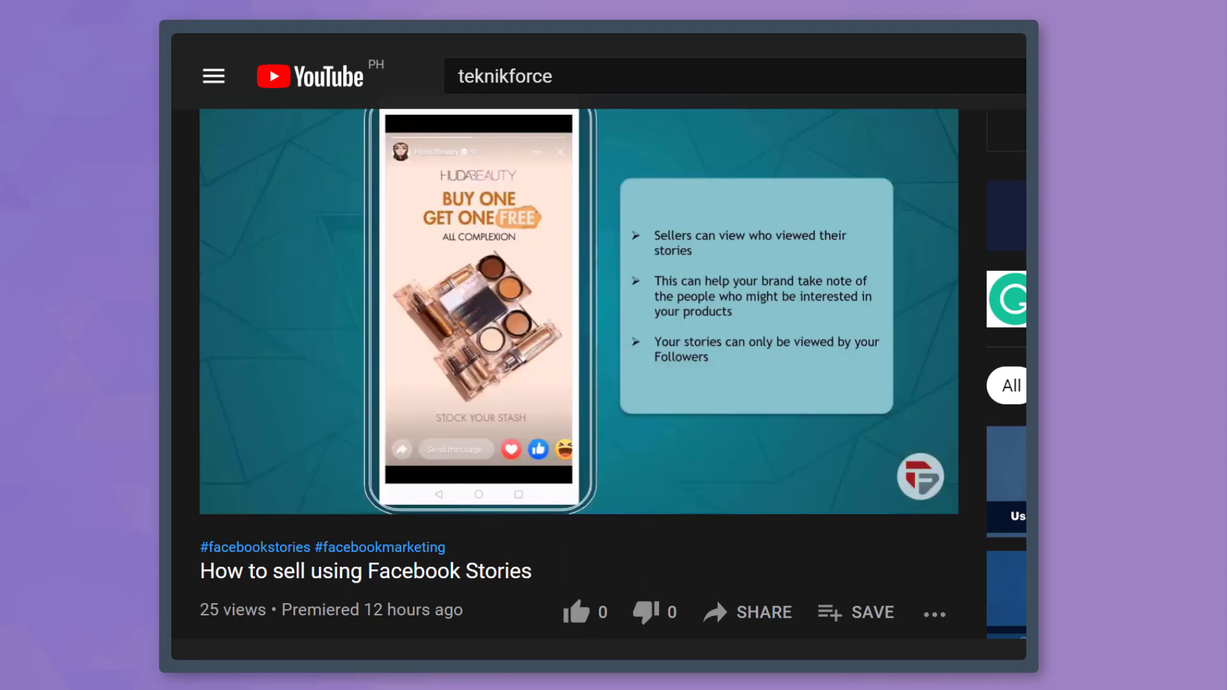
Step: Generate sunset background variations with Background AI, then head to imgcreator.ai
click(577, 612)
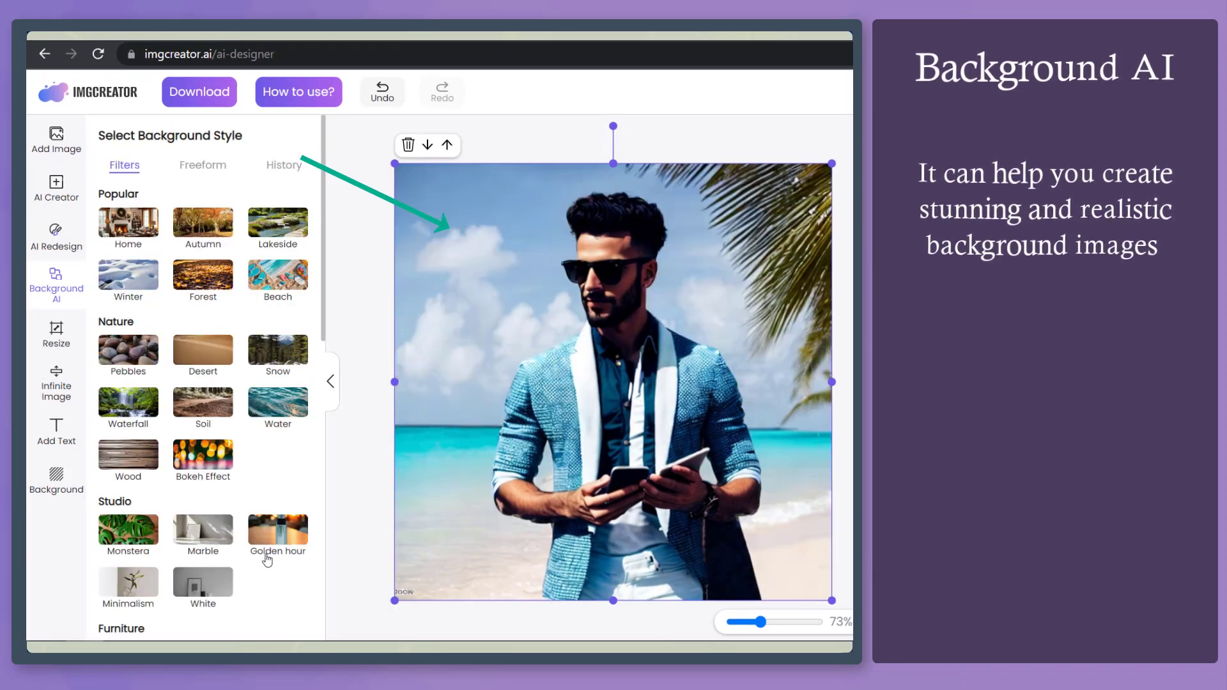
click(277, 529)
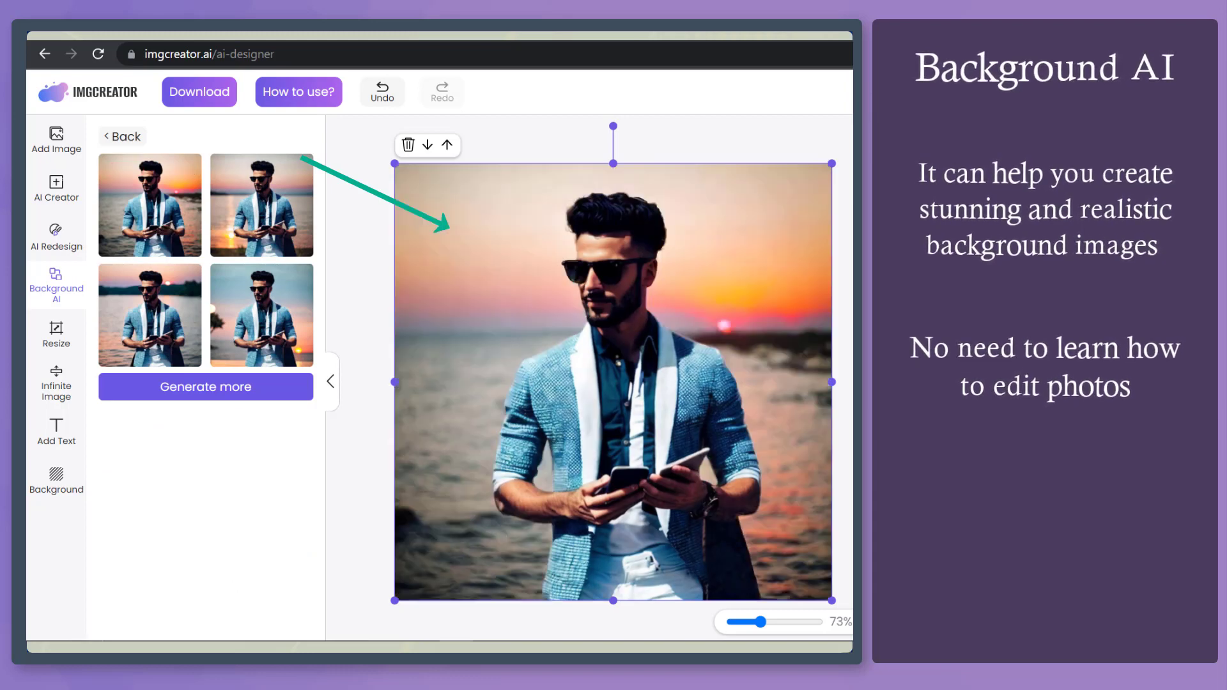
click(204, 386)
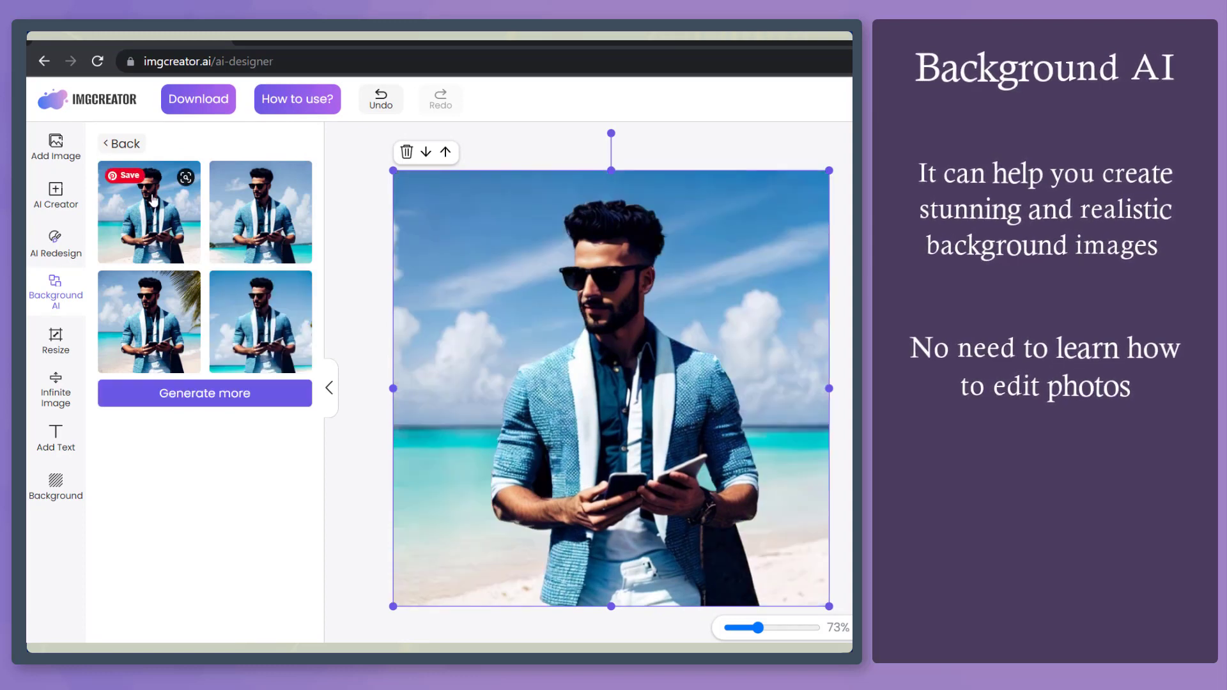
text(imgcreator.ai)
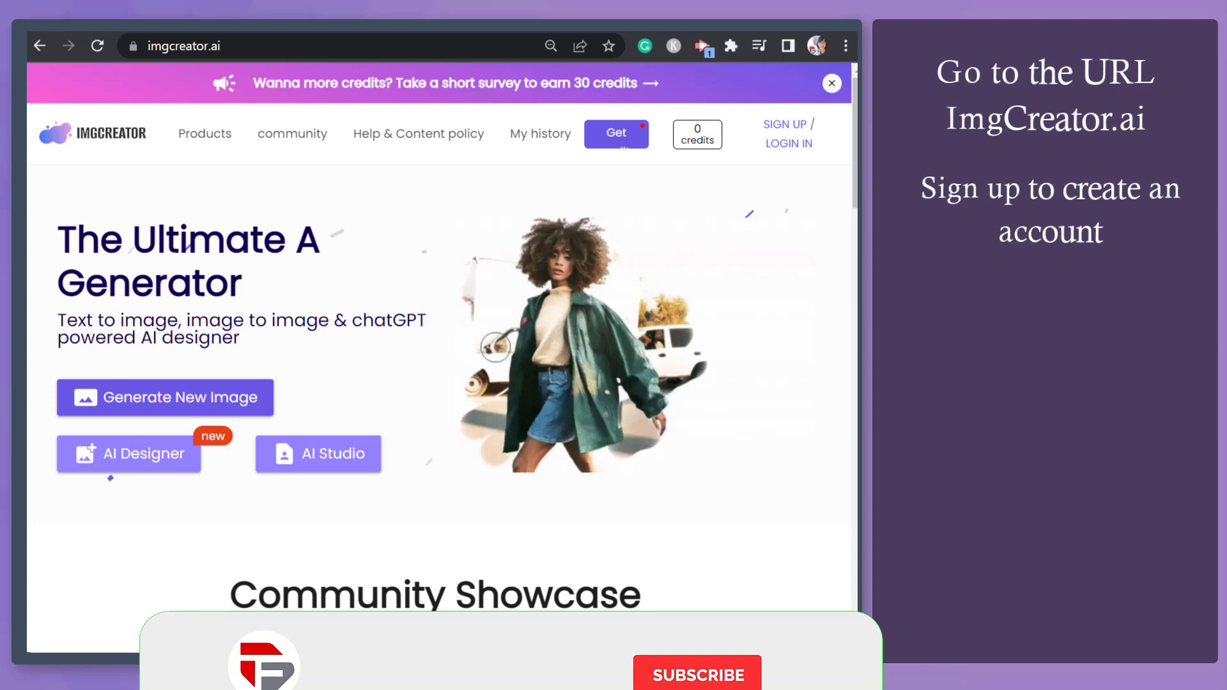
Step: Sign up / log in from the homepage, landing on the account with 60 credits
click(789, 125)
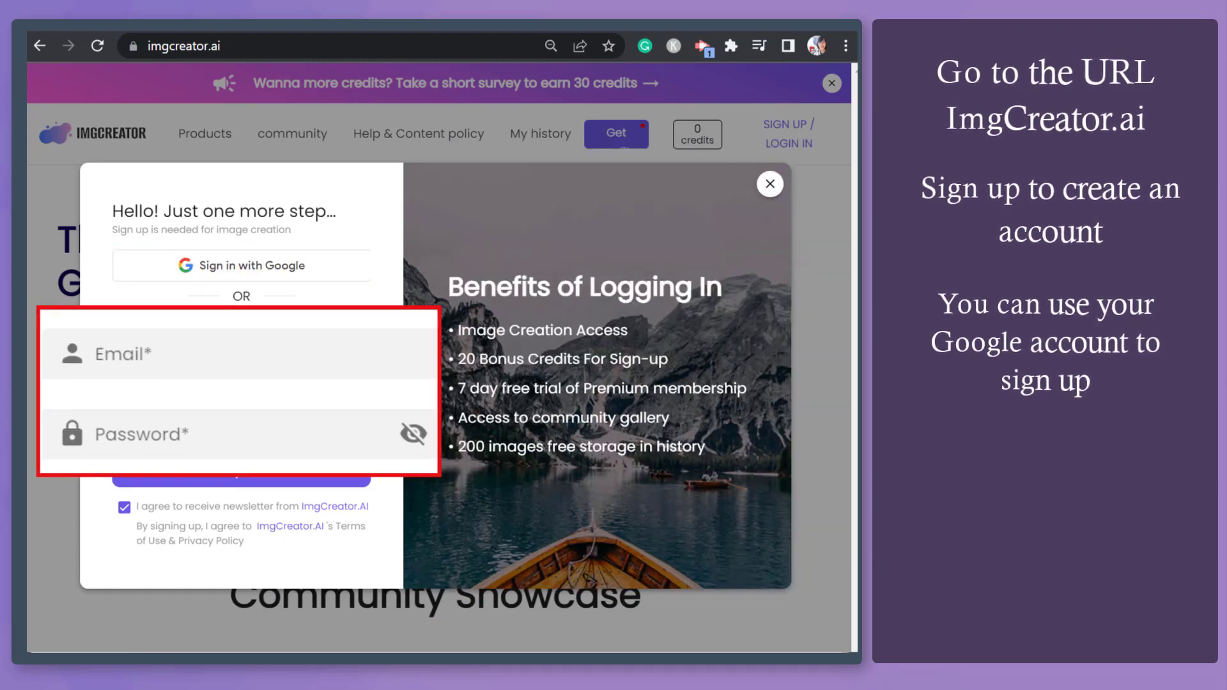
click(769, 184)
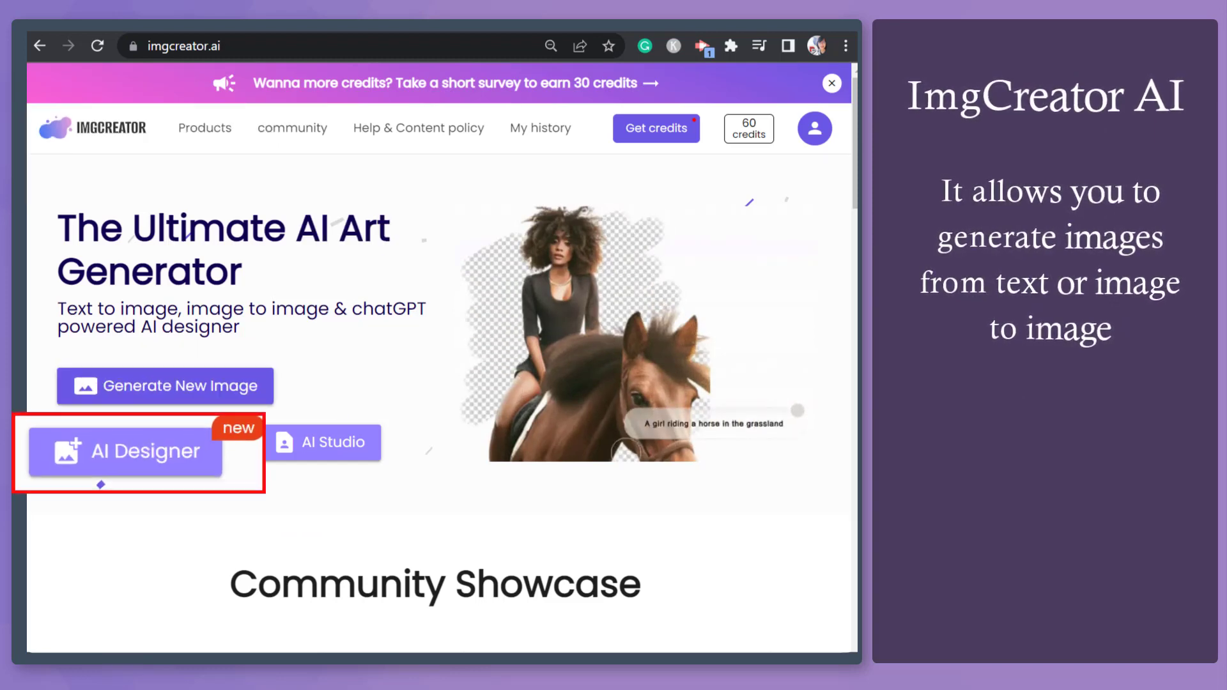
Step: Launch Generate New Image to reach the text-to-image generator and its guide
click(319, 457)
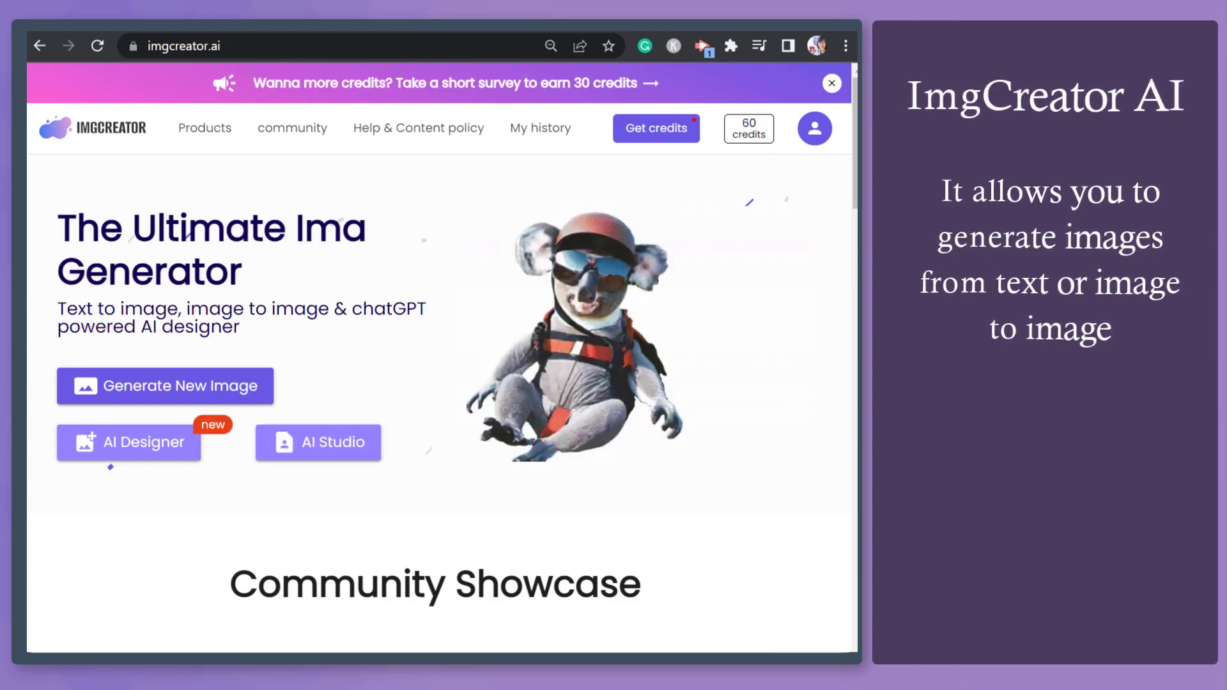
click(189, 380)
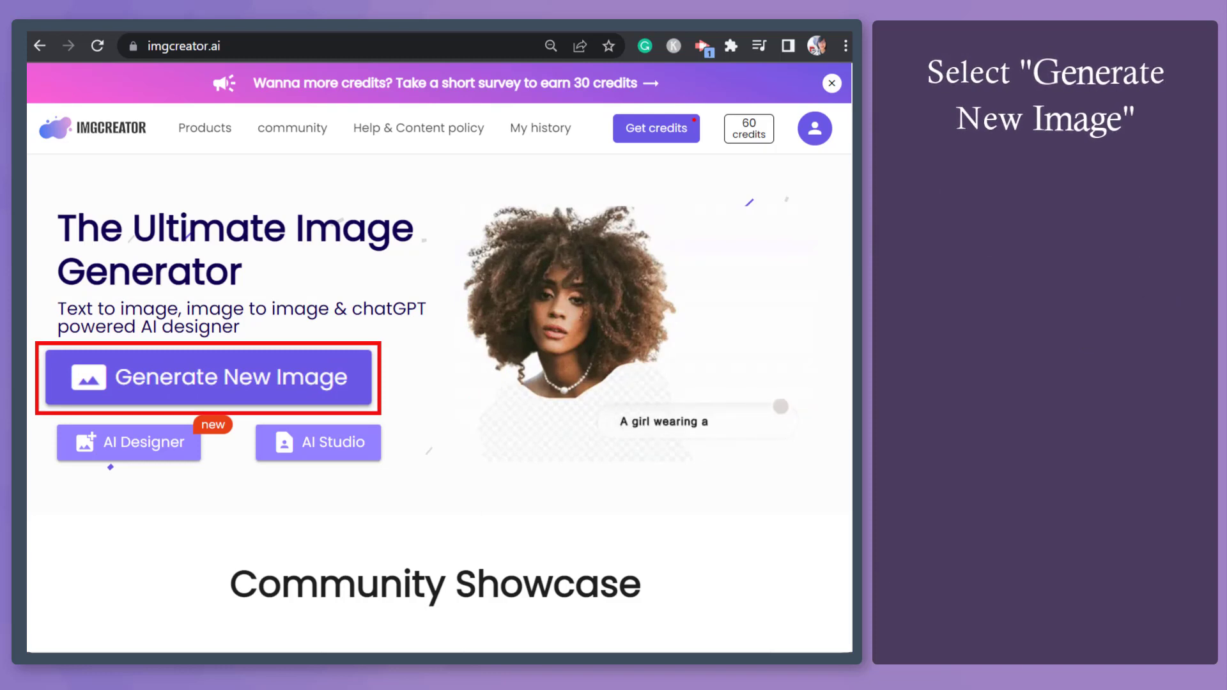
click(207, 377)
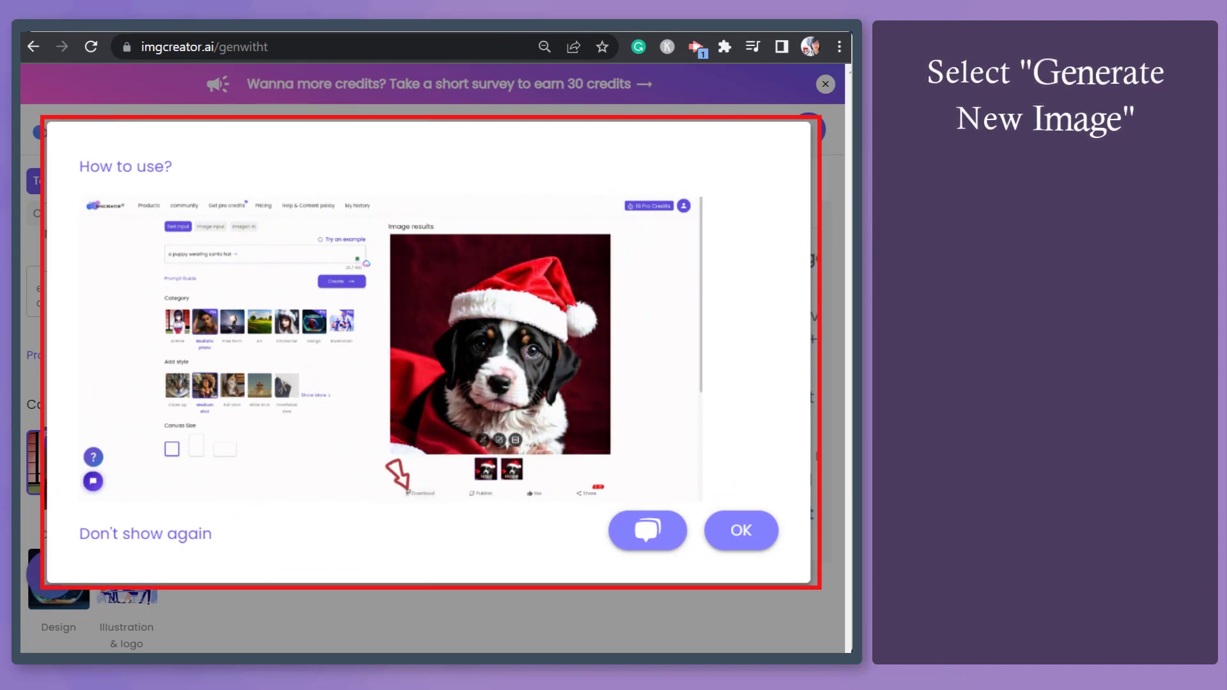
Step: Dismiss the guide and enter the prompt, accepting the iPhone spelling correction
click(741, 529)
text(Man with trendy clothes holding his iphone on a sunny day)
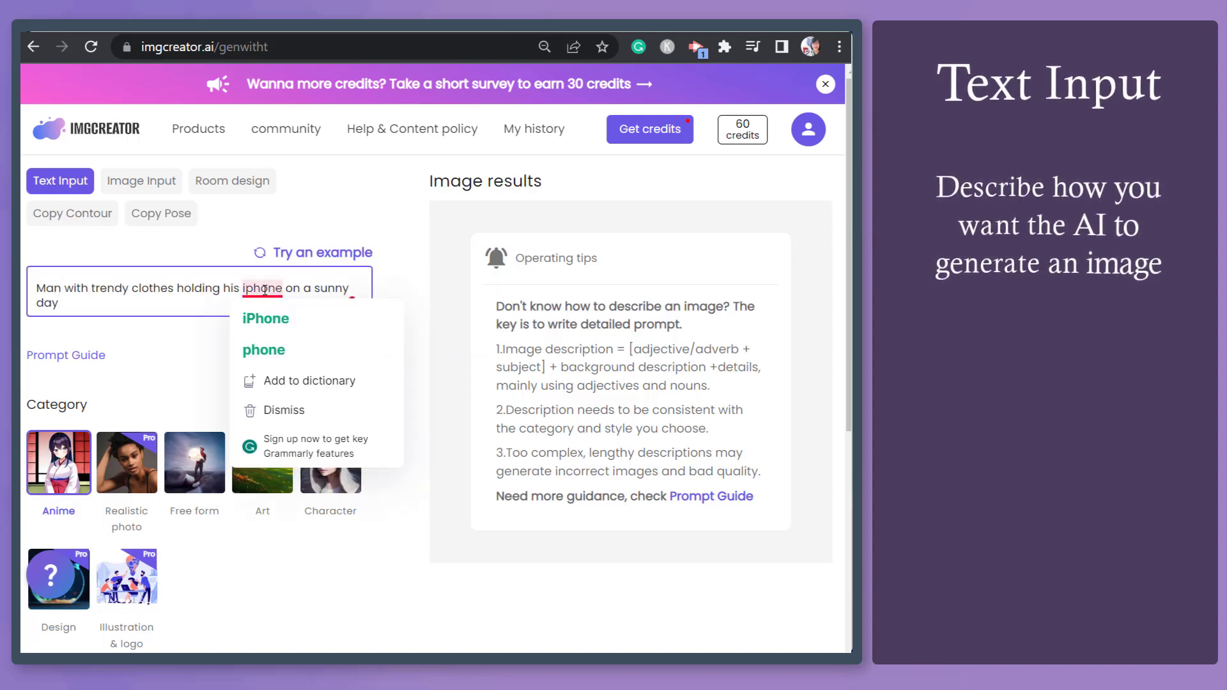
click(266, 318)
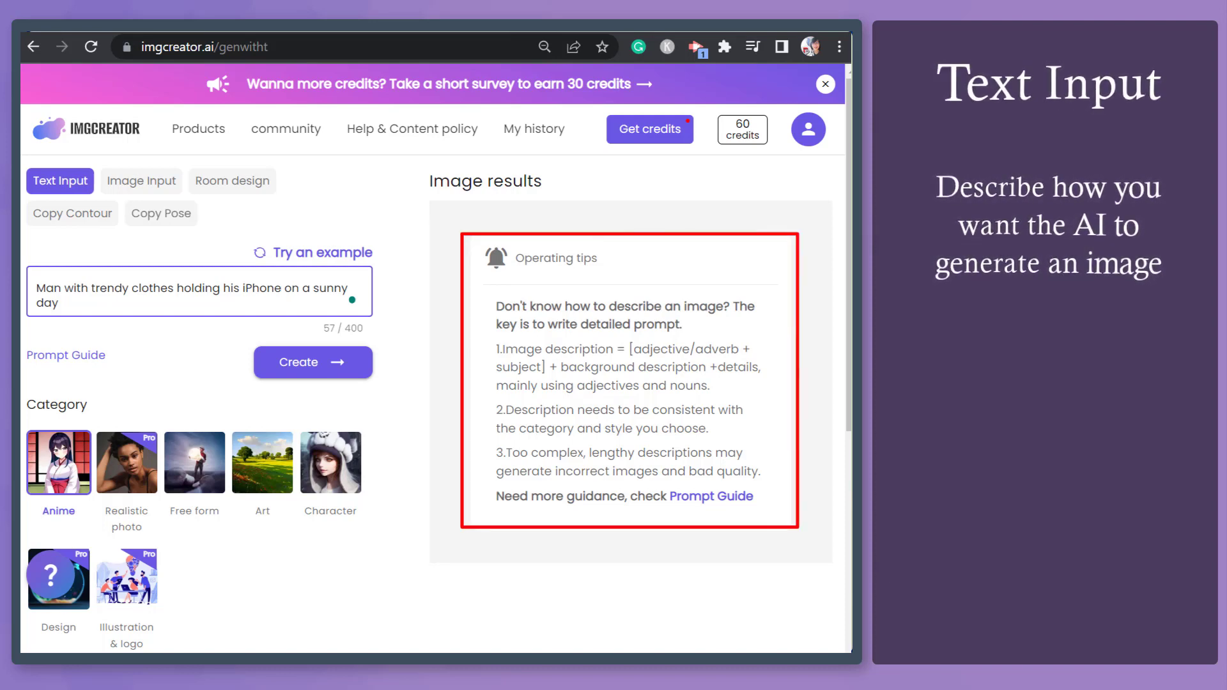
click(281, 289)
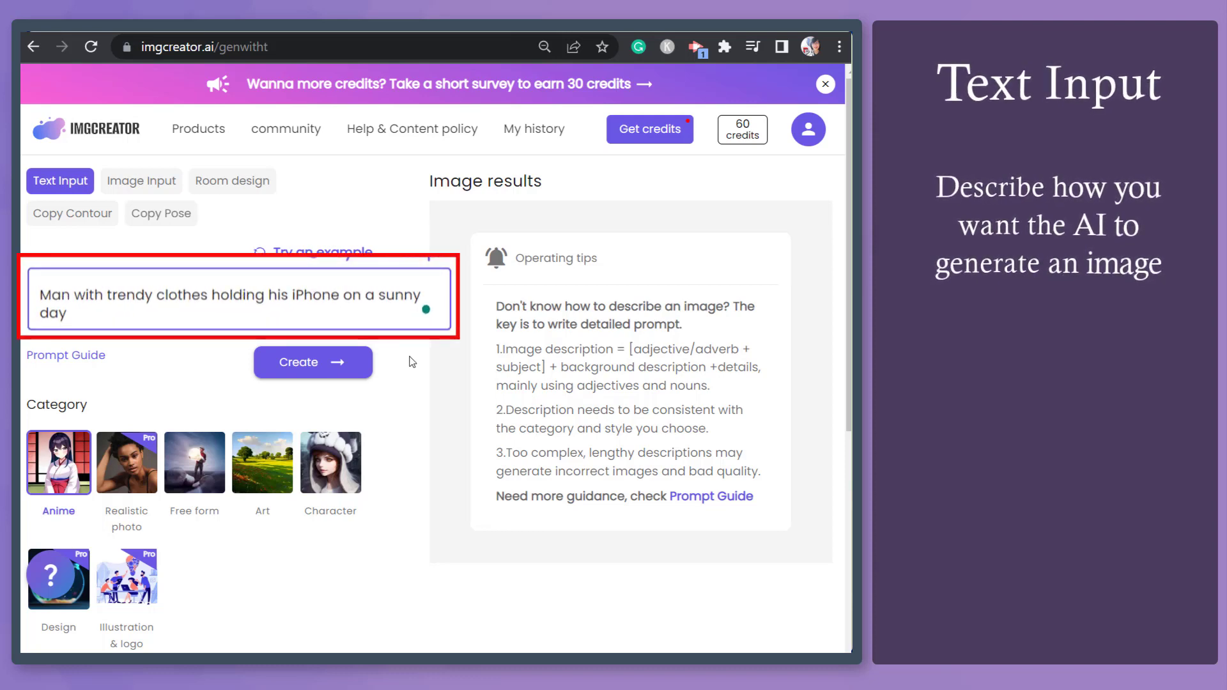
click(312, 363)
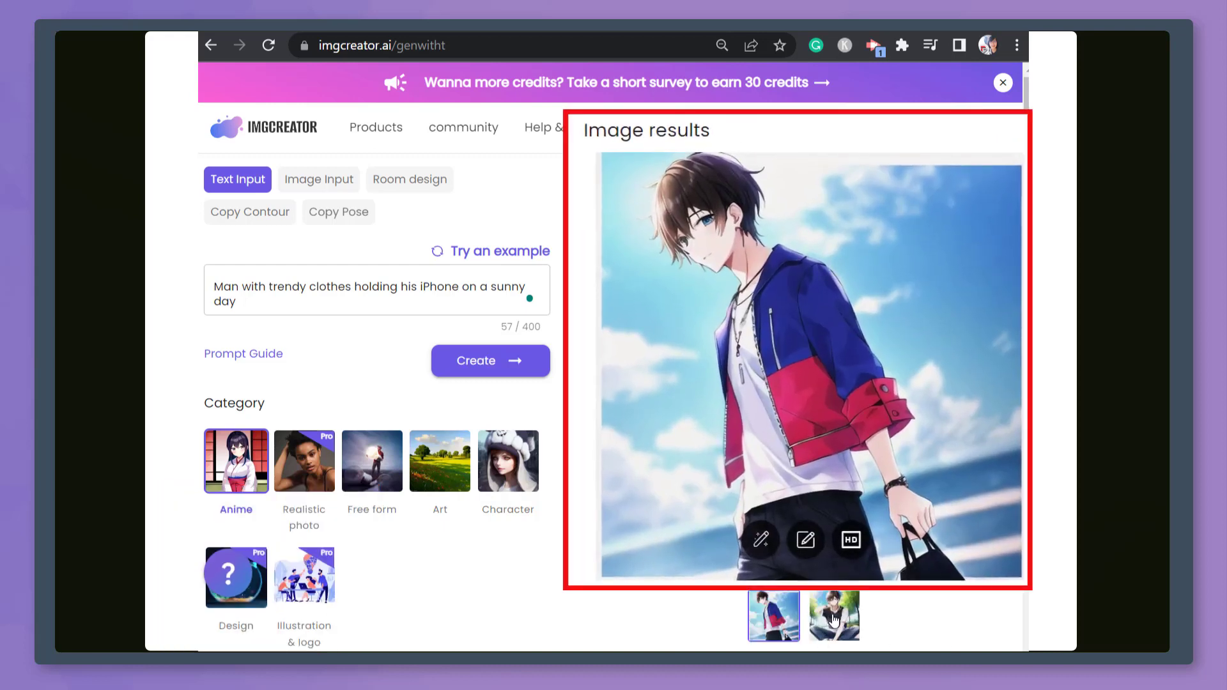
Step: View the second result and create new images from the prompt in another category
click(833, 614)
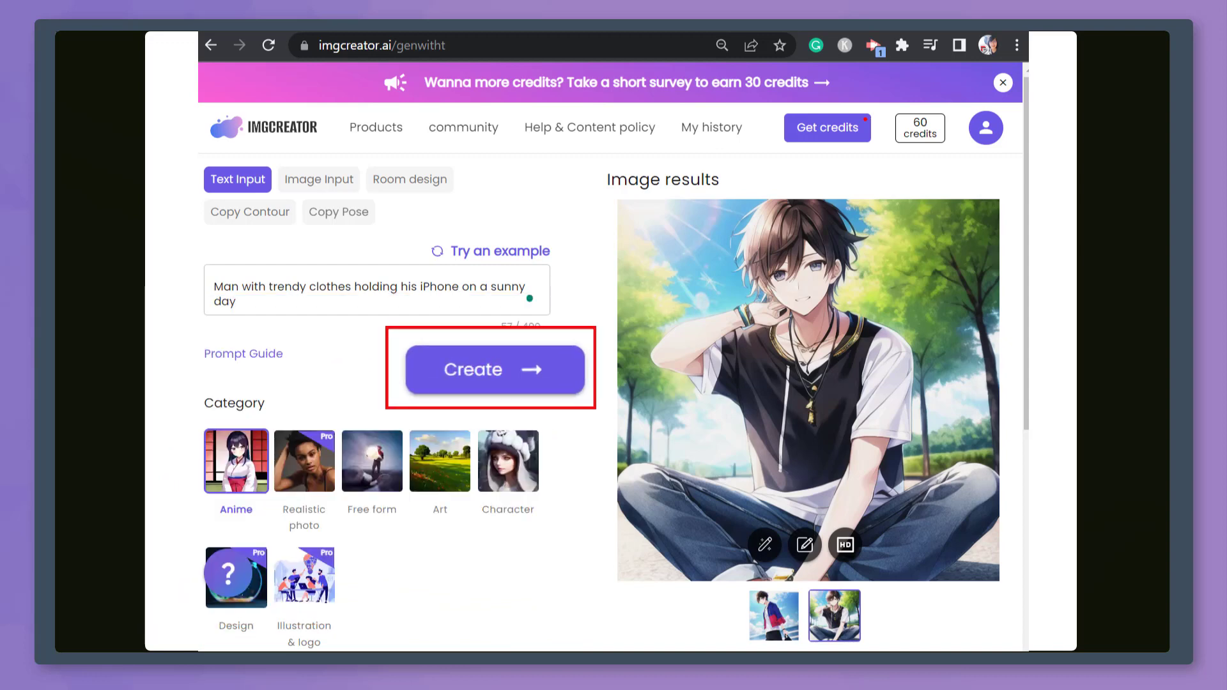
click(372, 461)
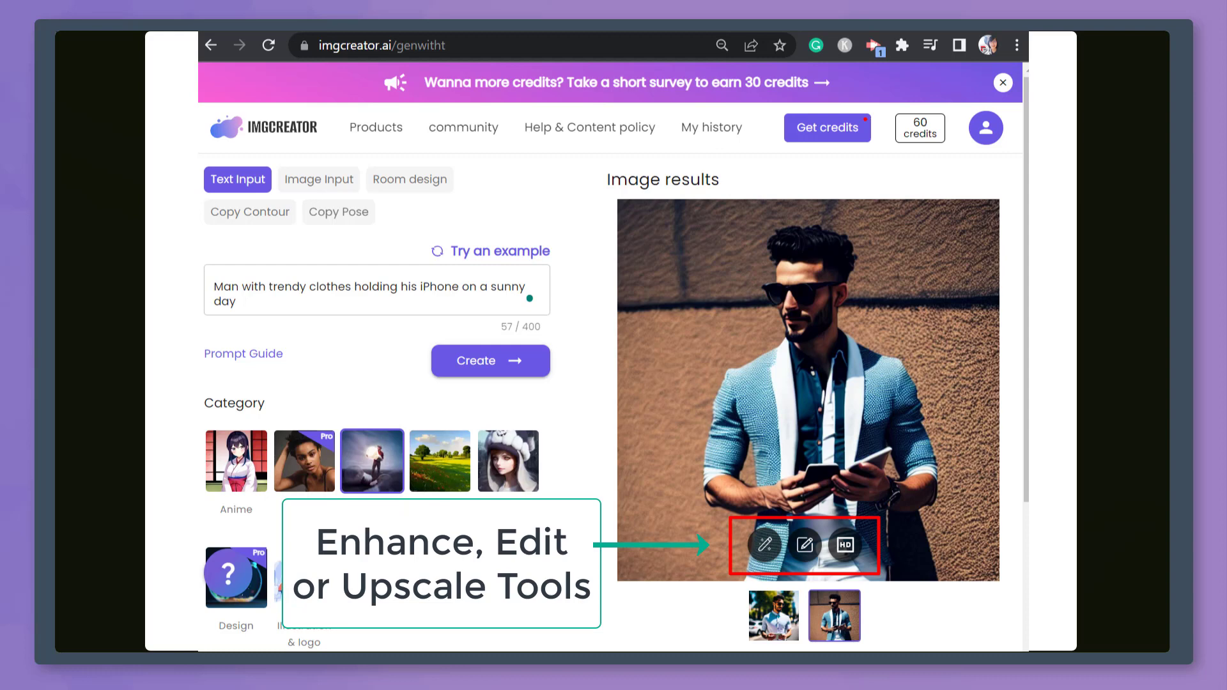
mouse_move(765, 546)
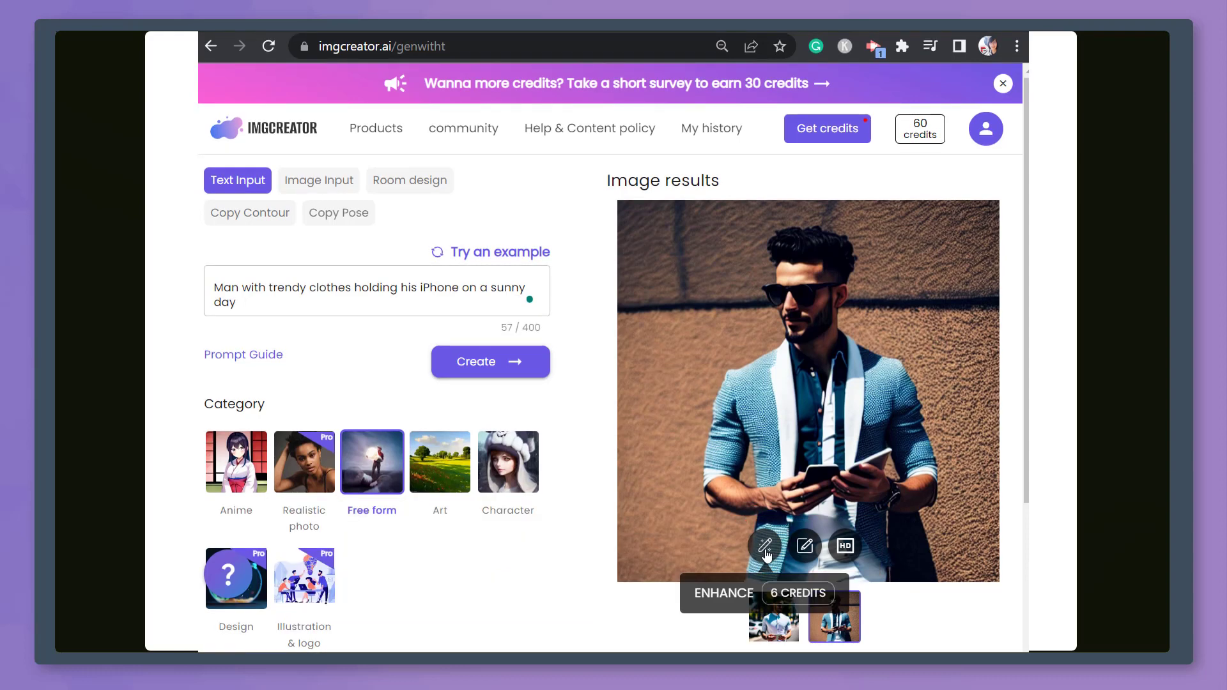
mouse_move(749, 555)
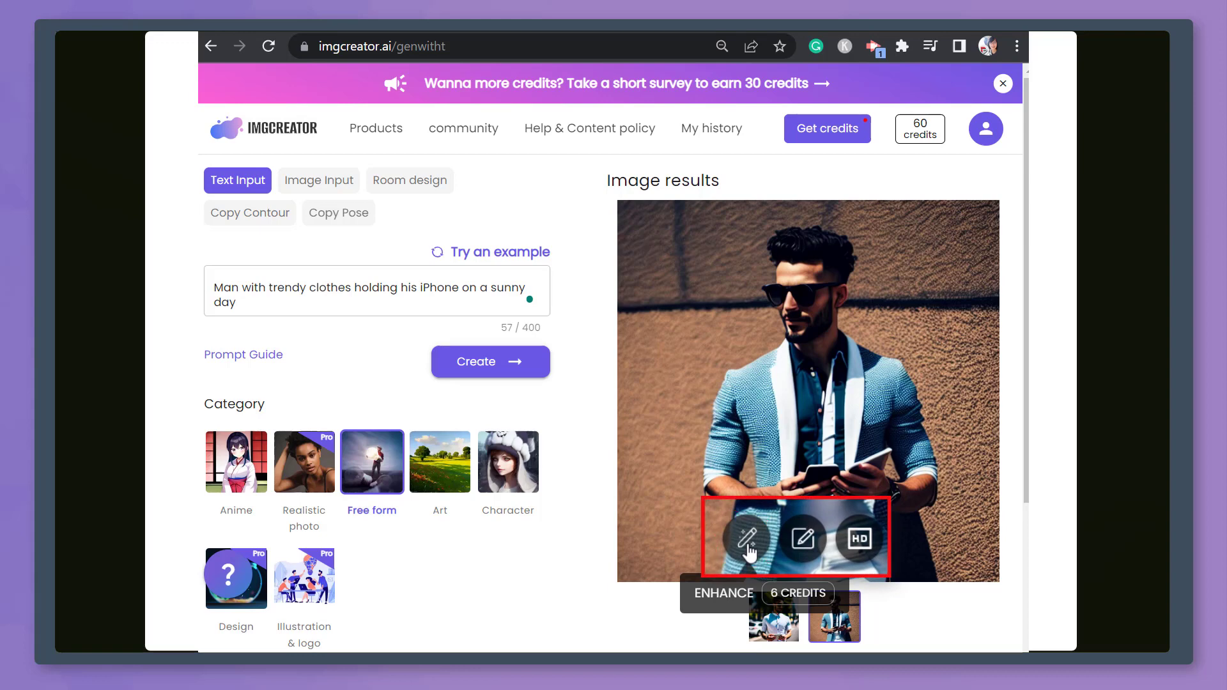
mouse_move(805, 544)
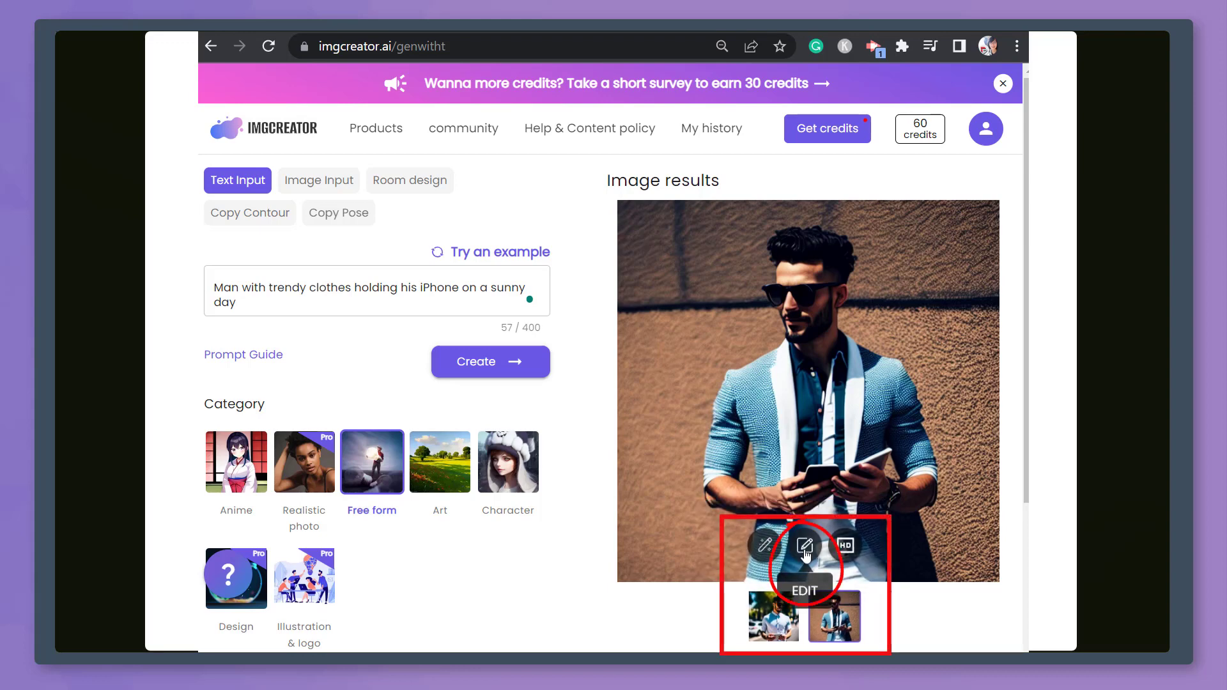
Step: Edit the photo in the designer and browse Background AI styles down to Winter
click(805, 546)
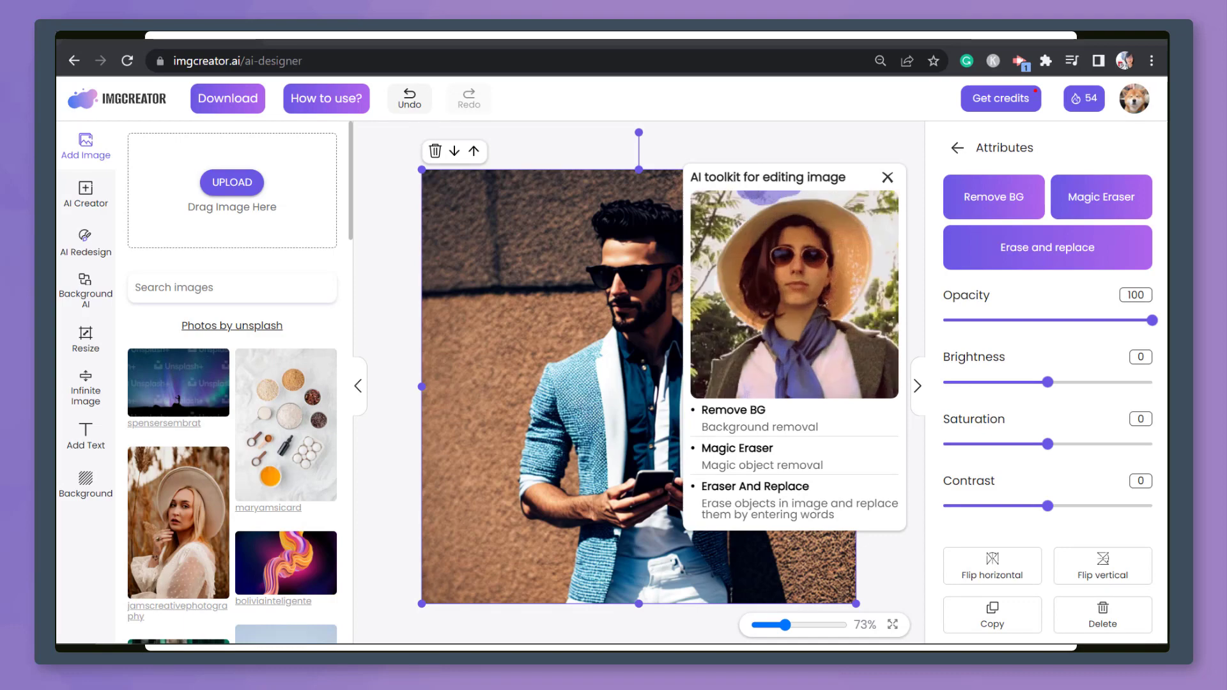
click(85, 294)
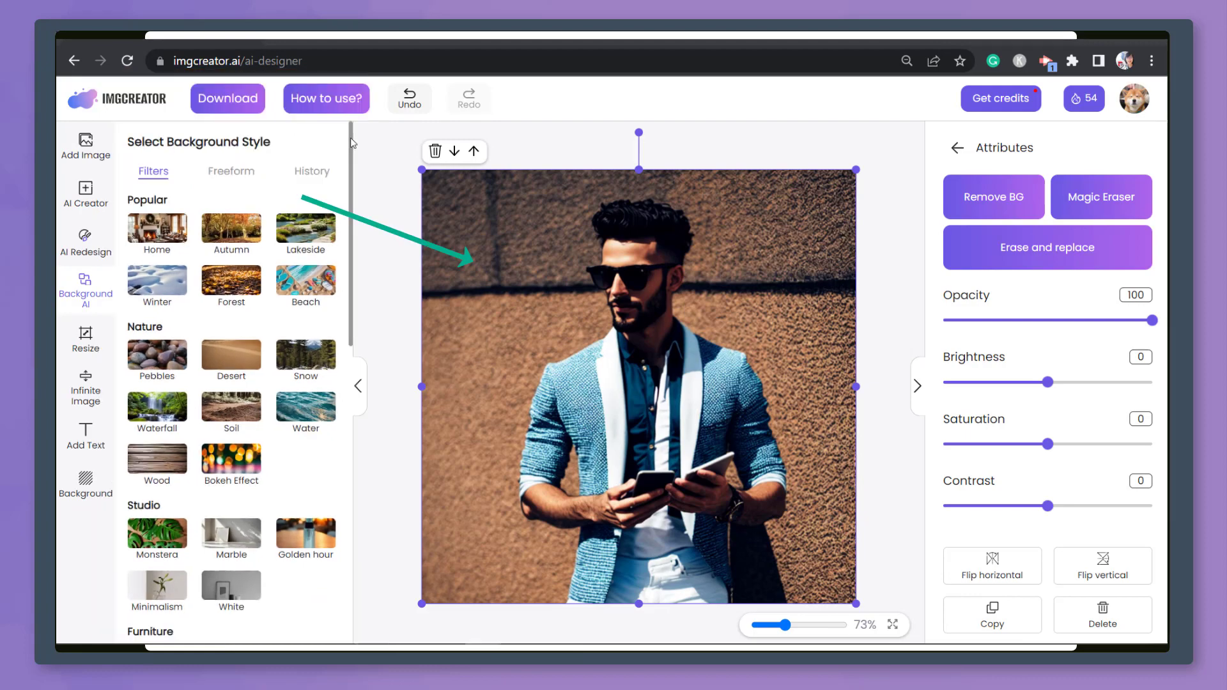
scroll(down, 3)
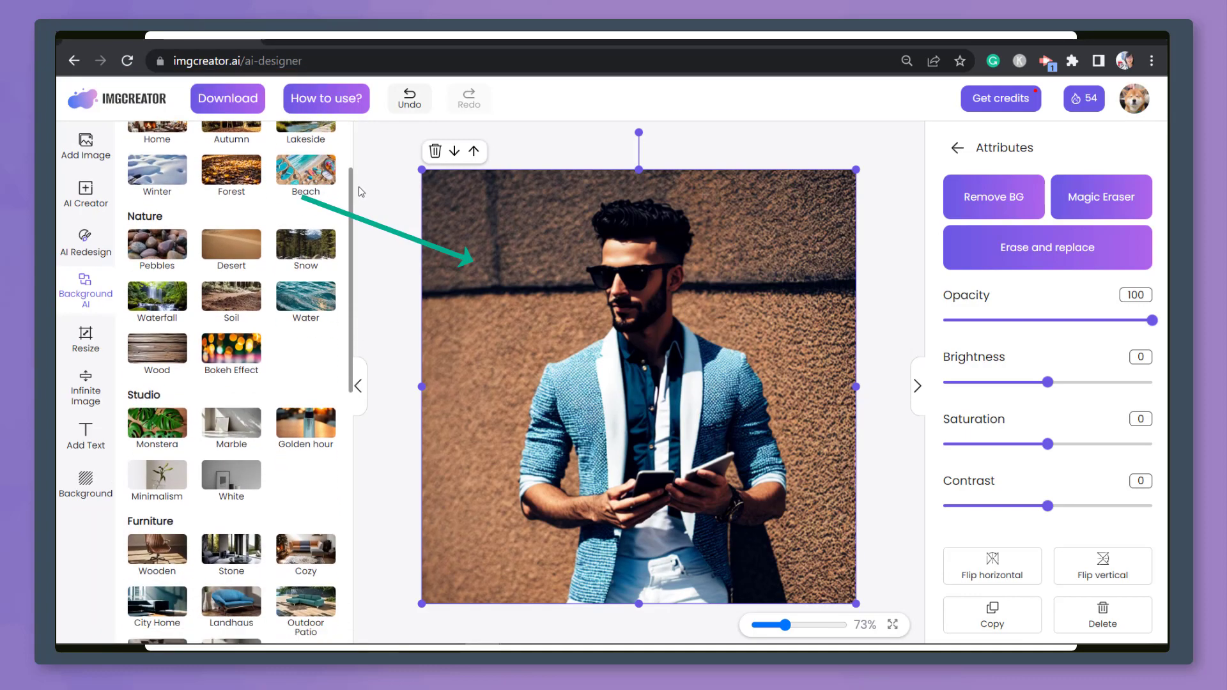
scroll(down, 3)
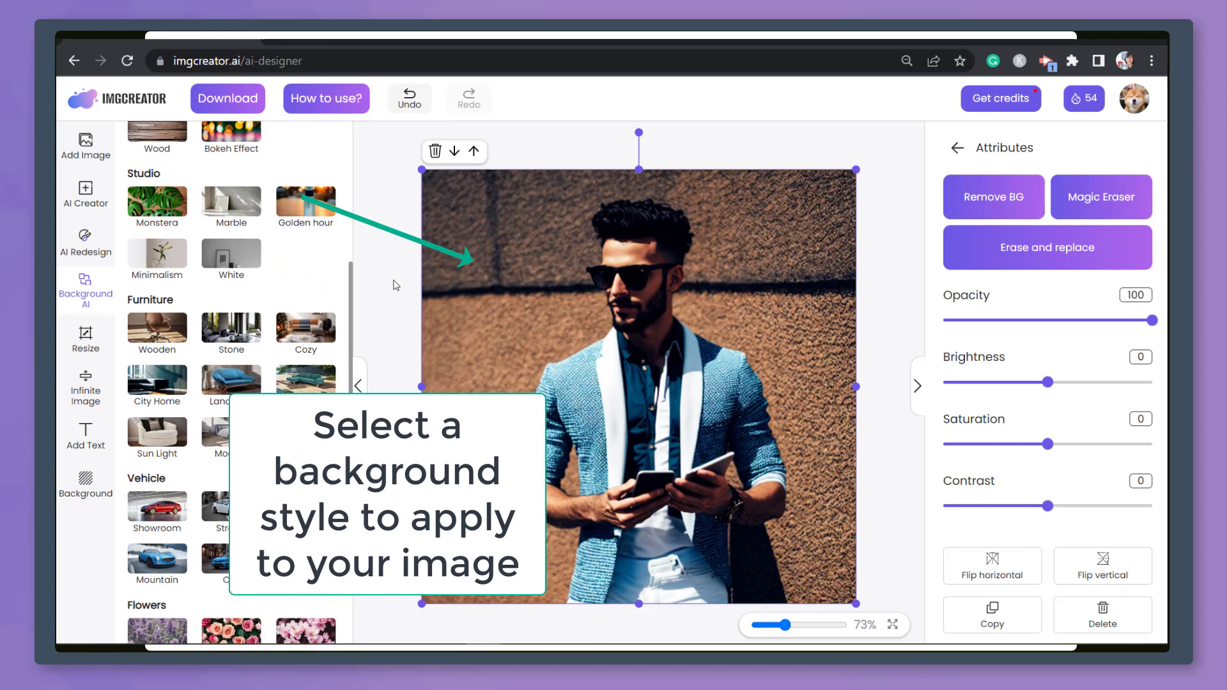
scroll(down, 3)
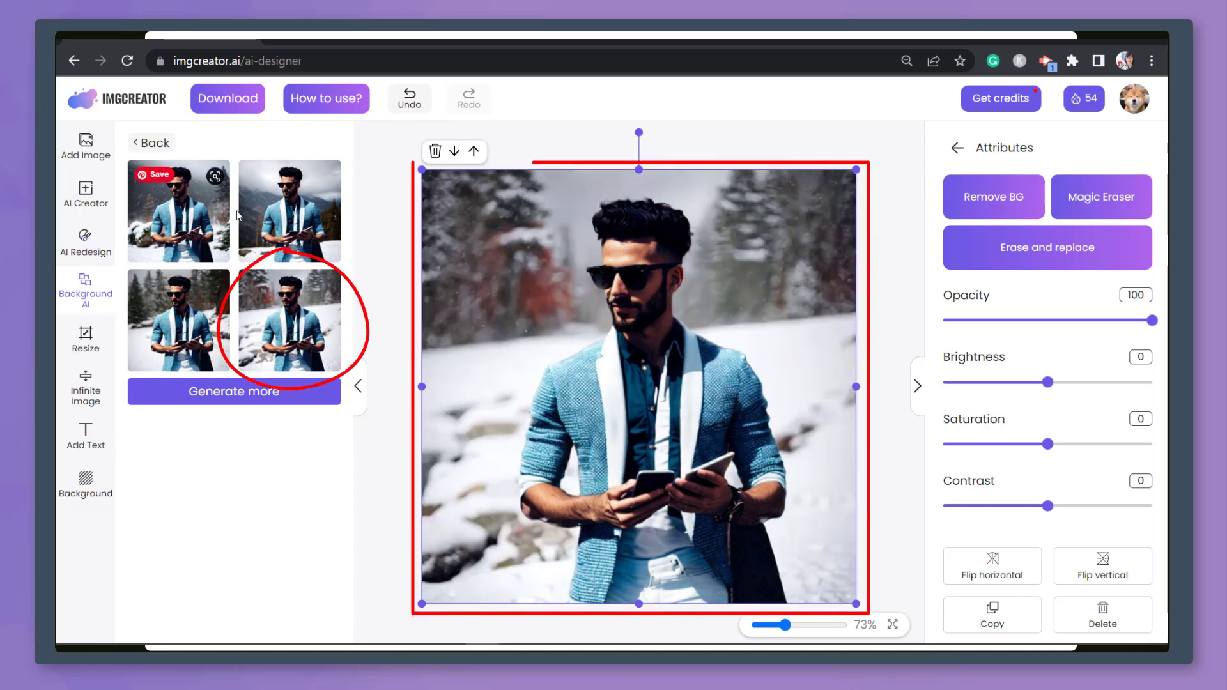
Step: Apply the snowy mountain variant, generate more variations, and launch Magic Eraser
click(289, 211)
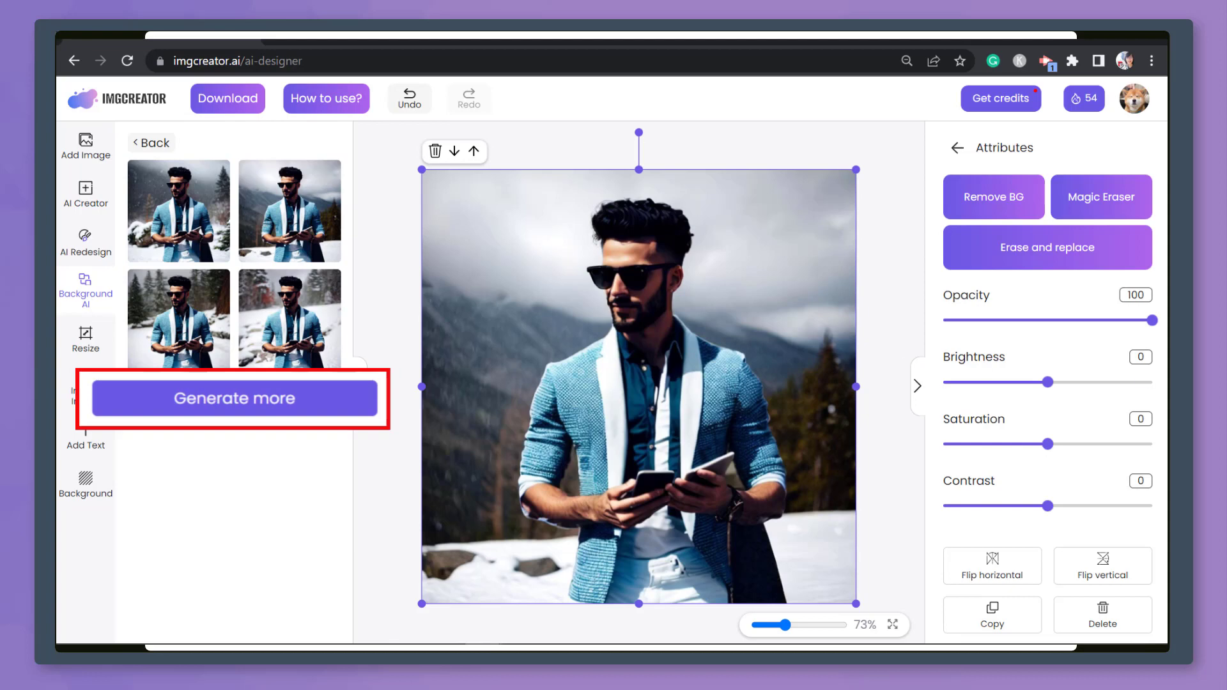
click(234, 398)
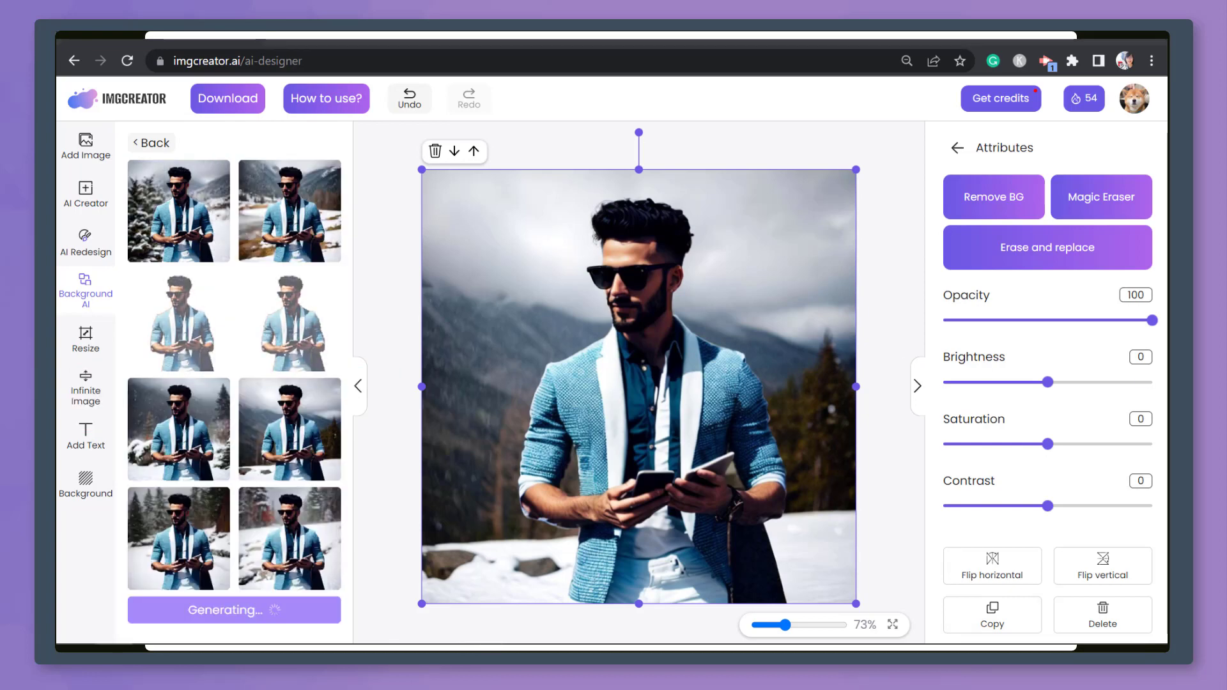
click(1101, 197)
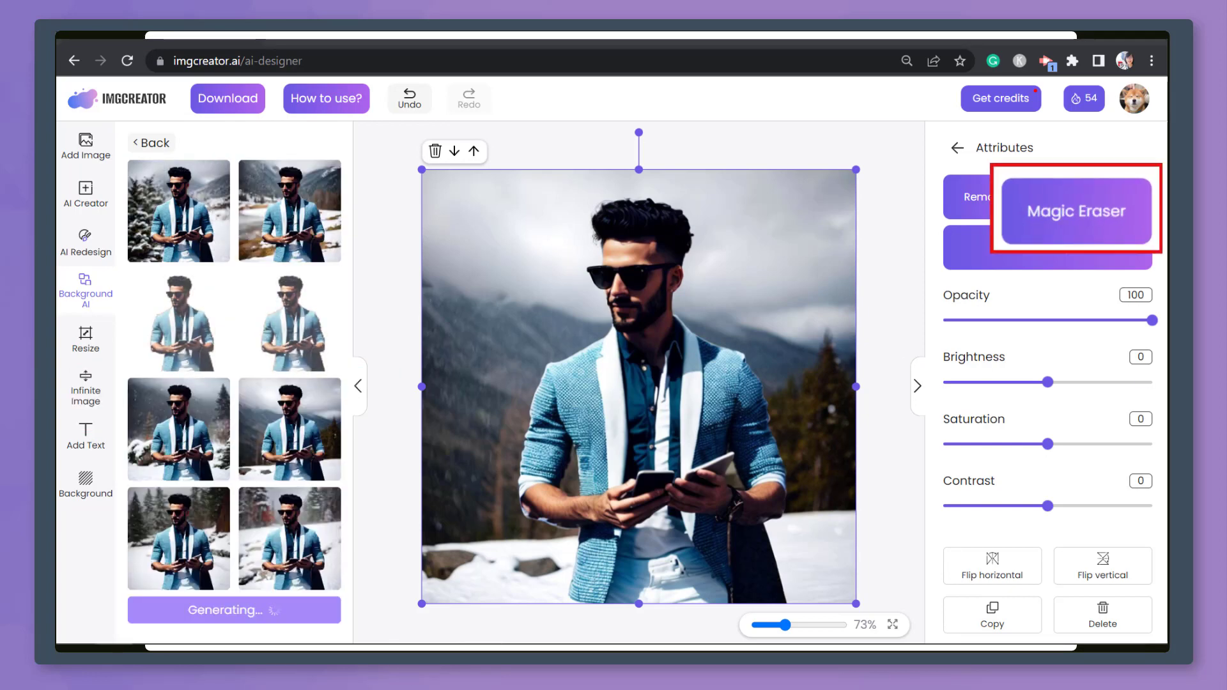
click(1077, 211)
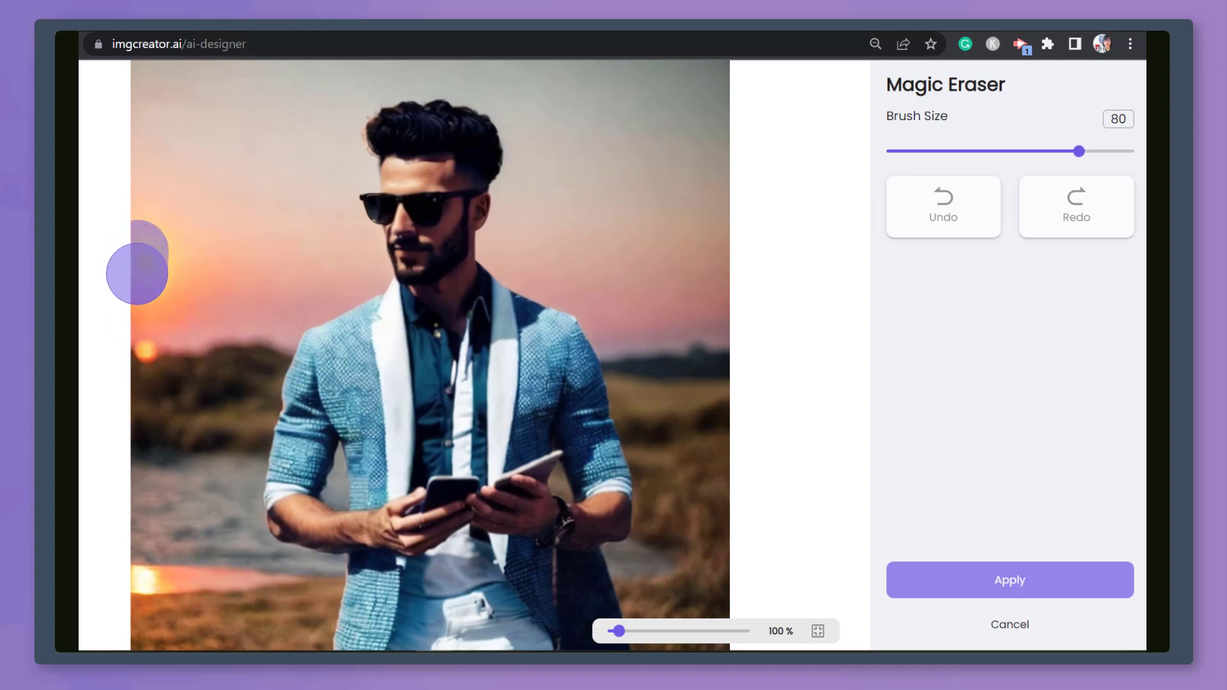
Step: Brush over the sun at the left edge and apply the removal
drag(145, 258, 152, 532)
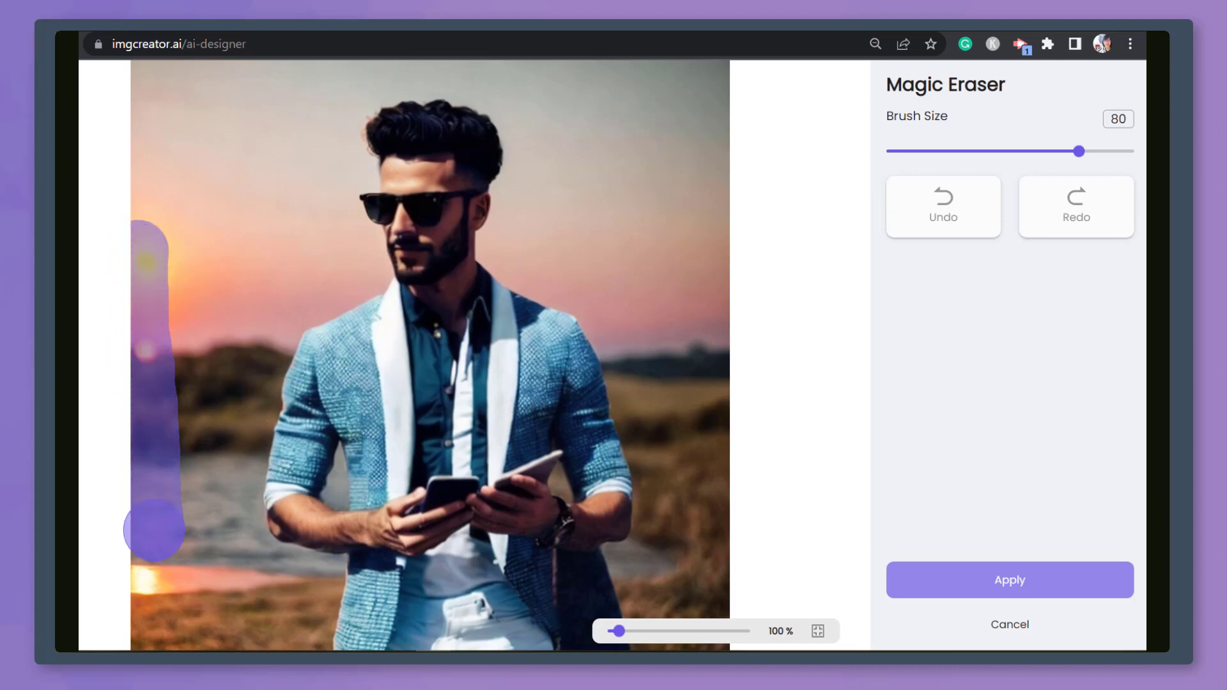
click(1010, 598)
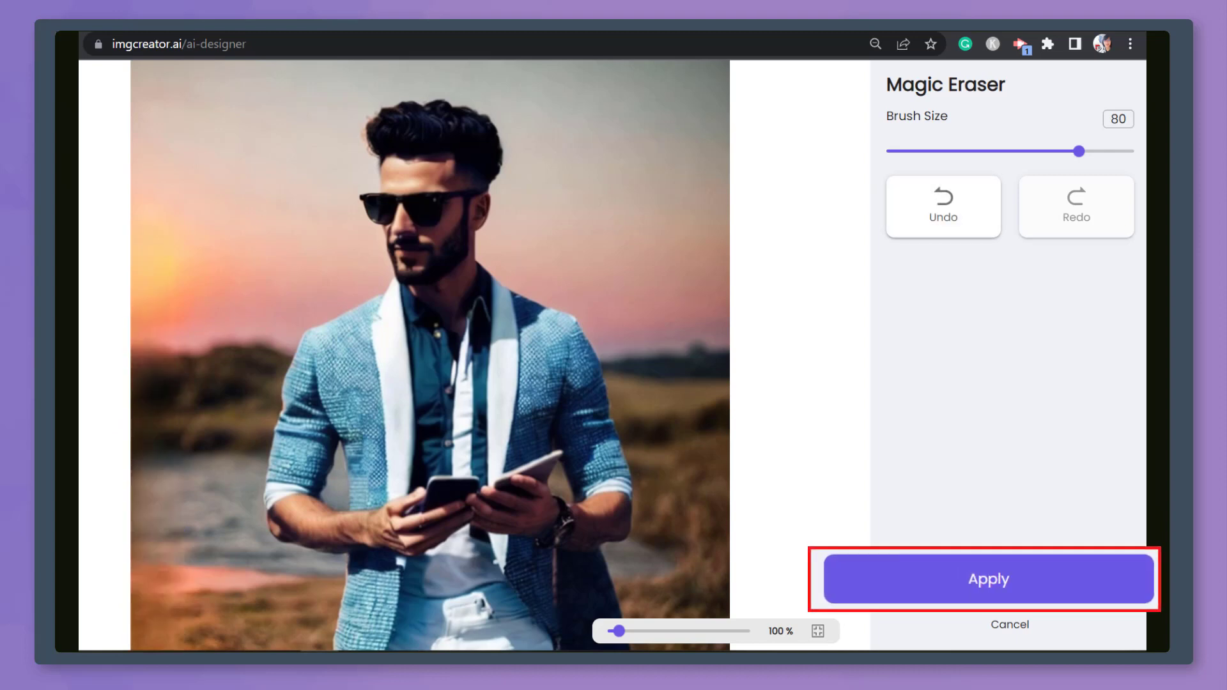
mouse_move(1067, 608)
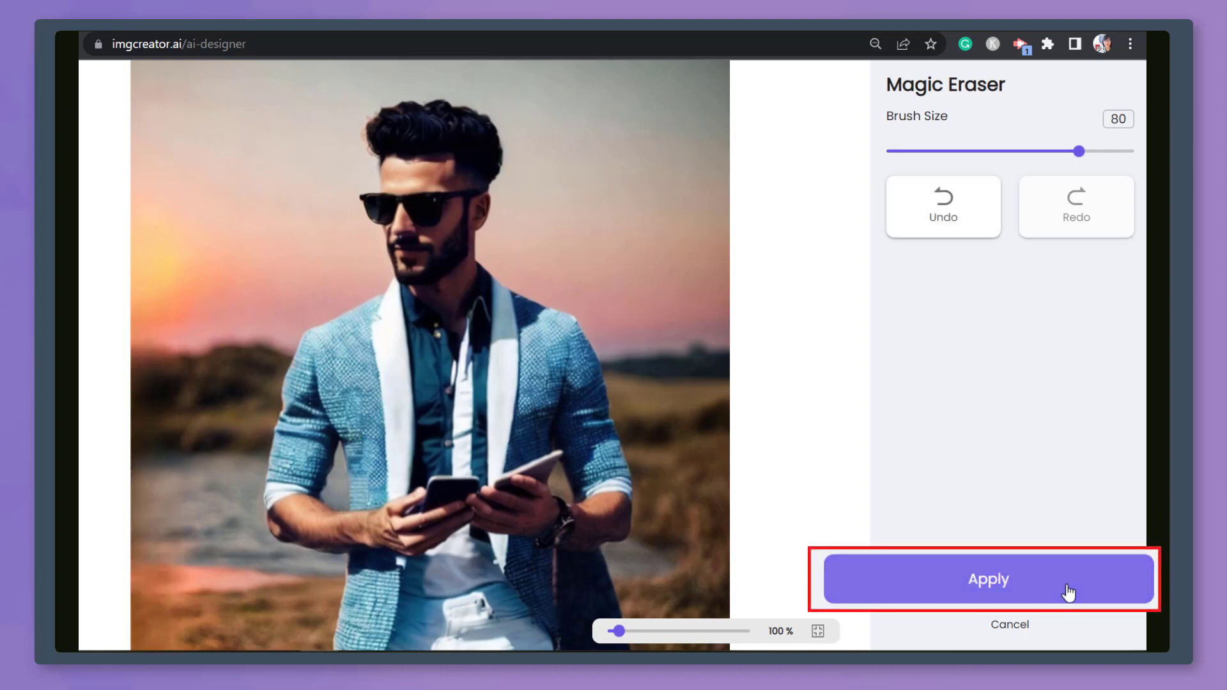
click(989, 580)
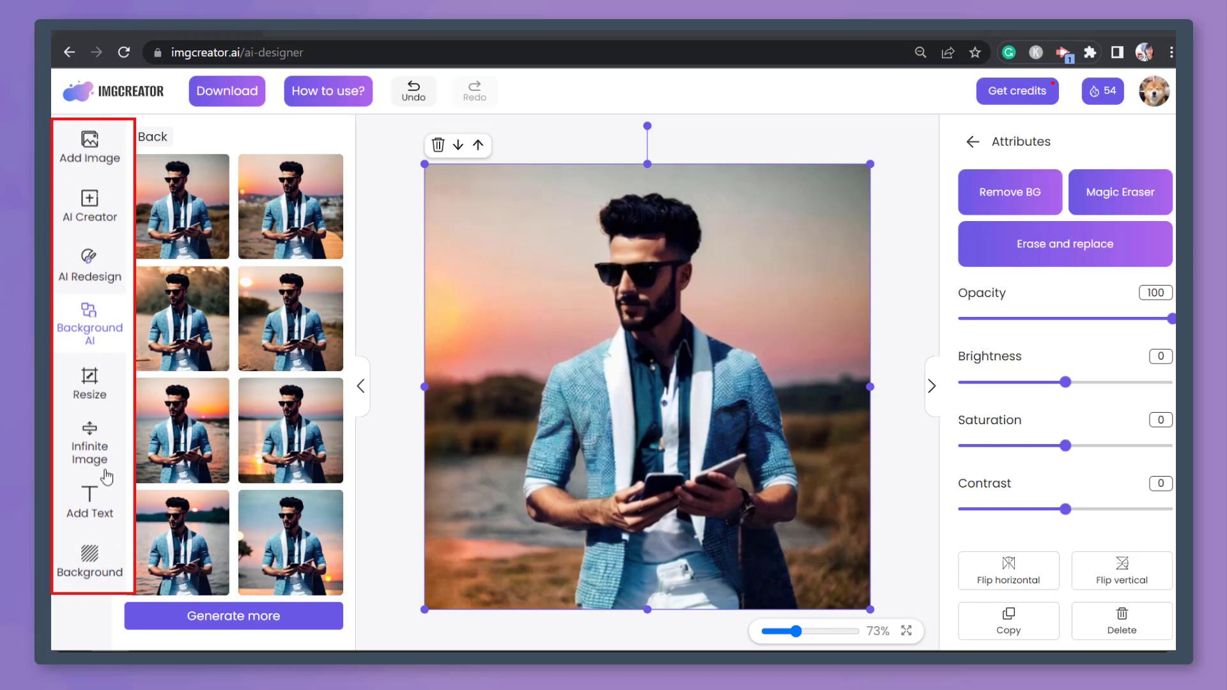
Step: Add the pink KronaOne text template across the top of the photo
click(89, 500)
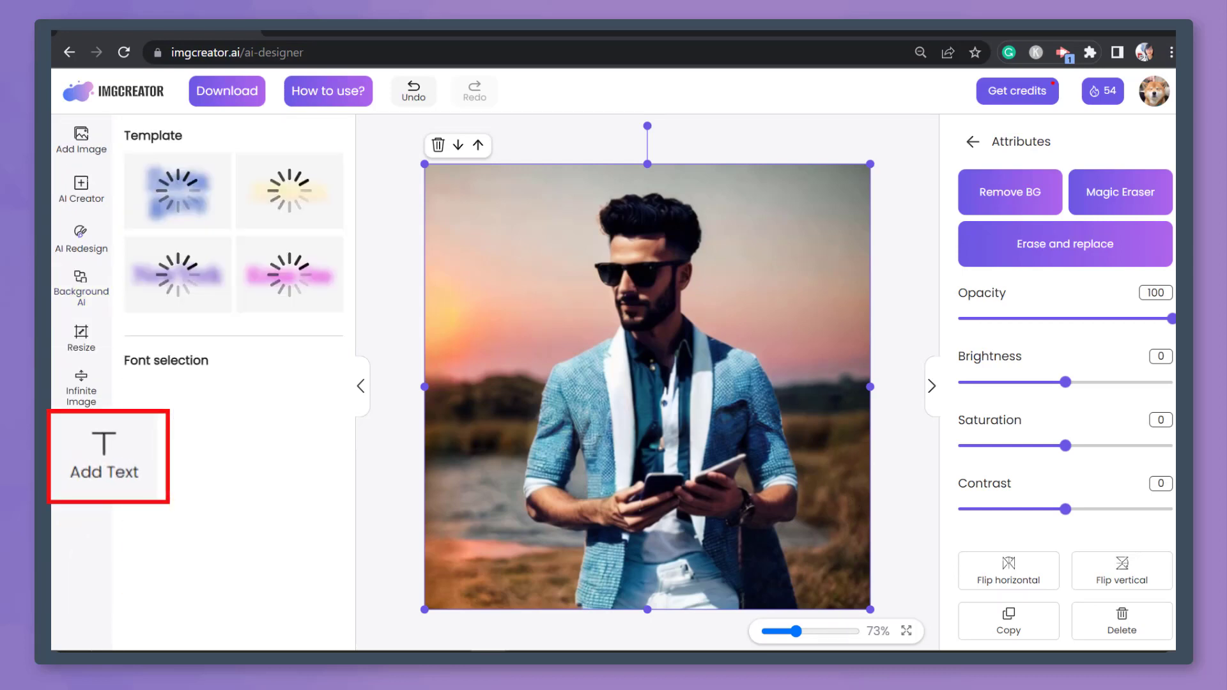
click(274, 280)
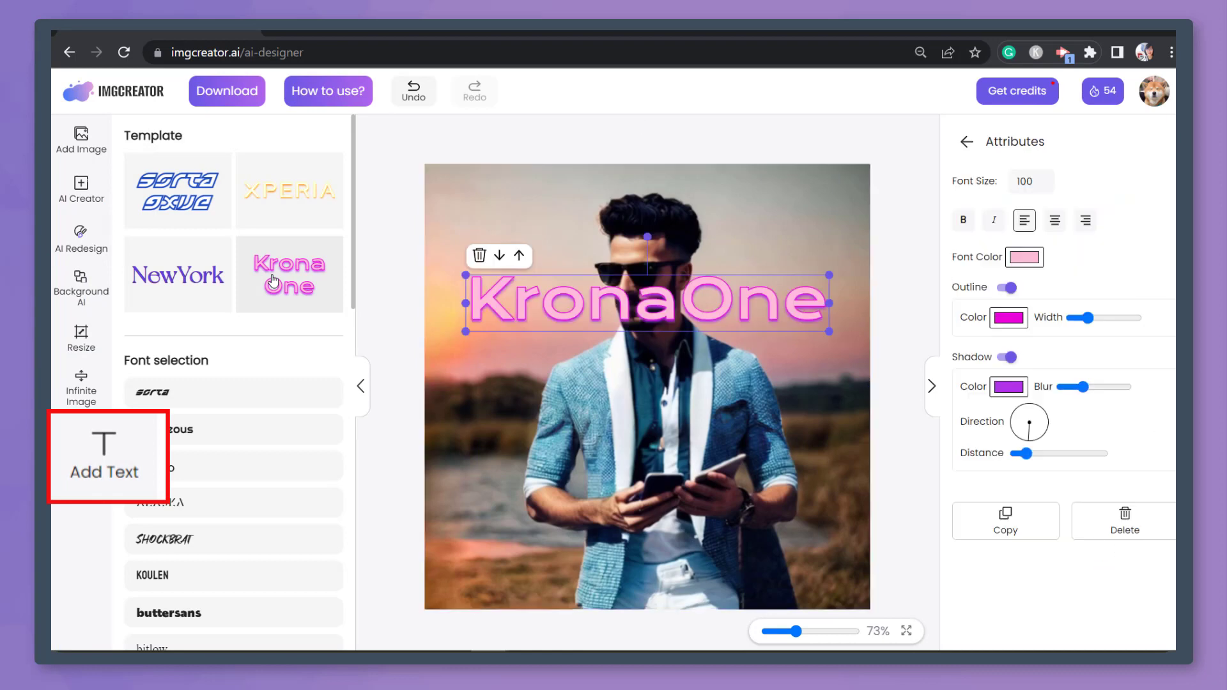